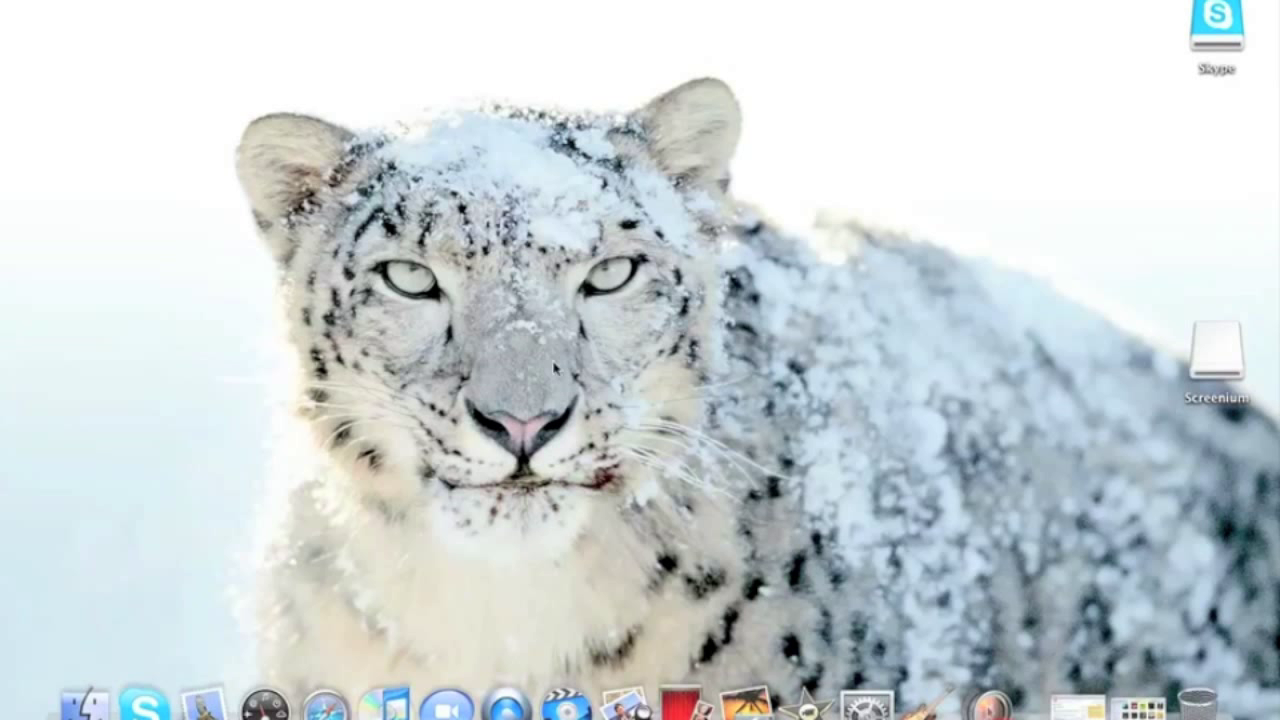
mouse_move(564, 290)
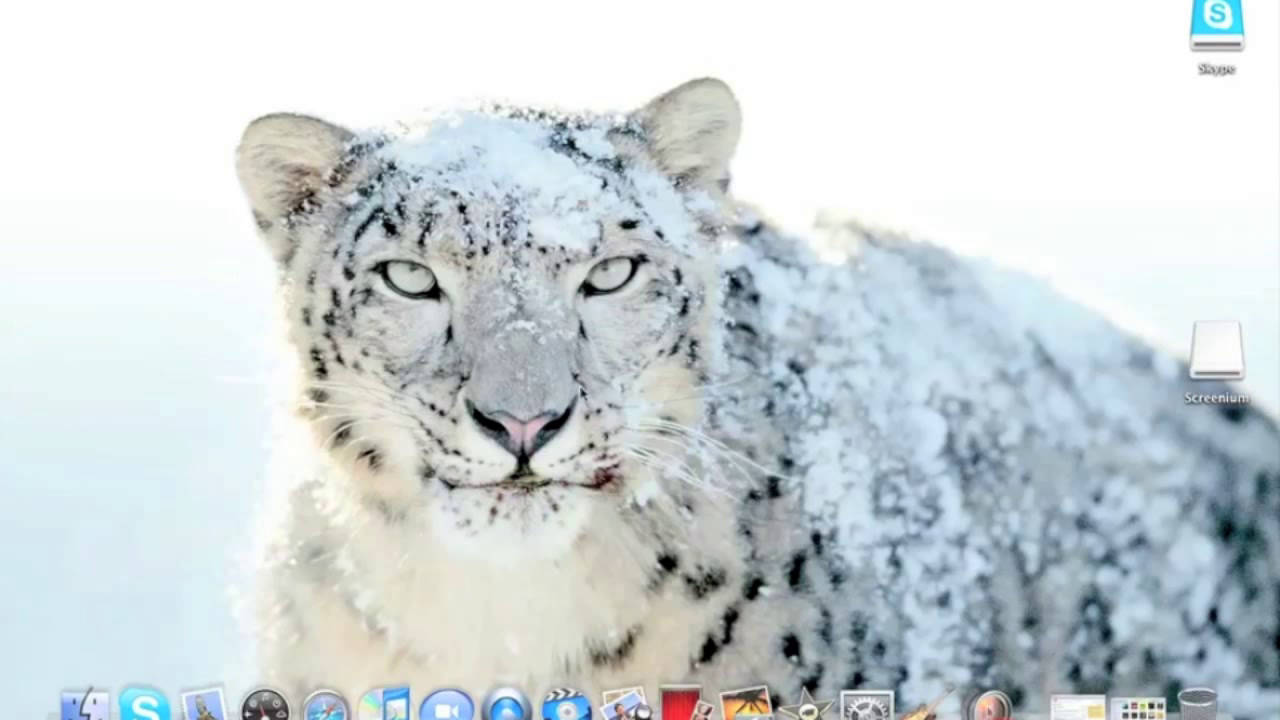
mouse_move(628, 356)
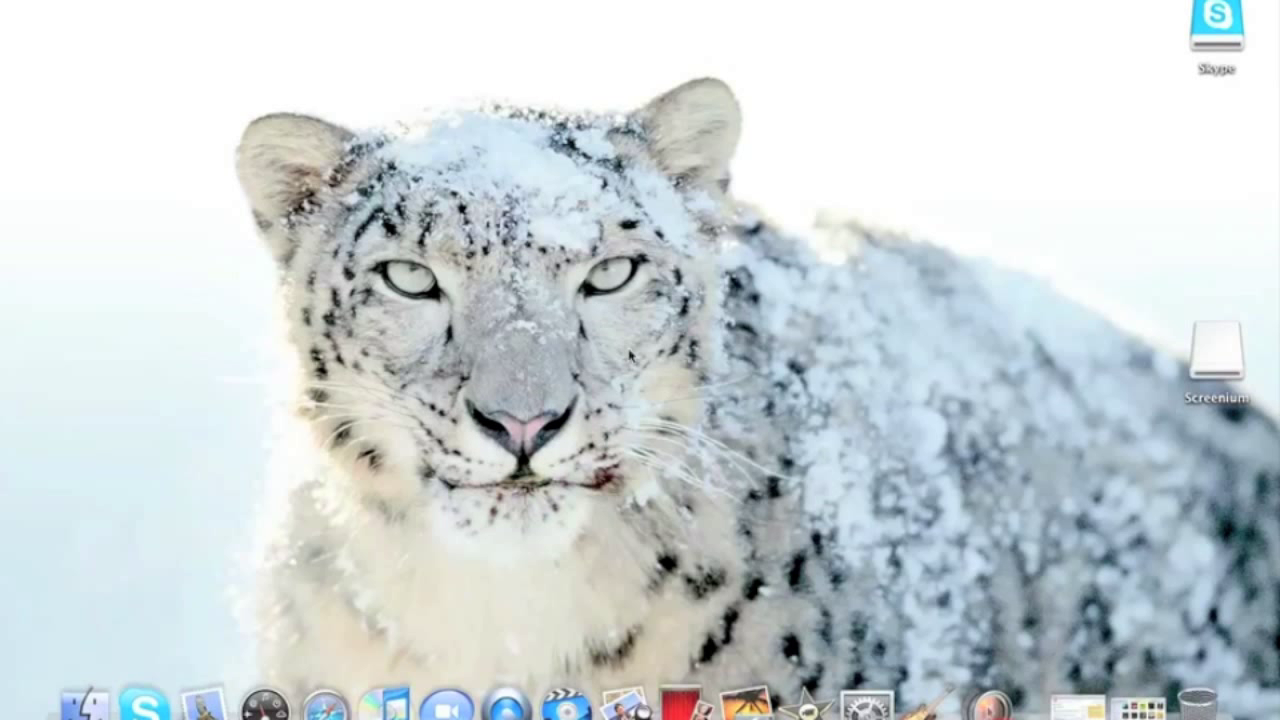
mouse_move(452, 596)
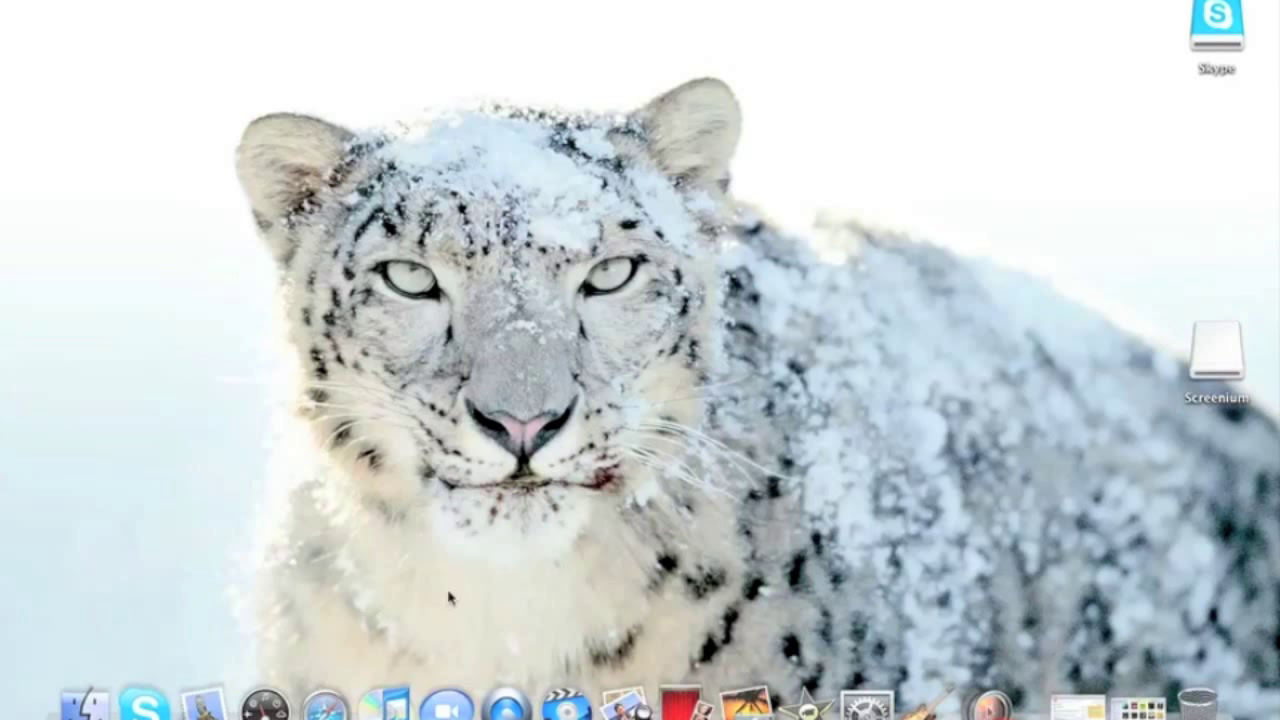
mouse_move(396, 632)
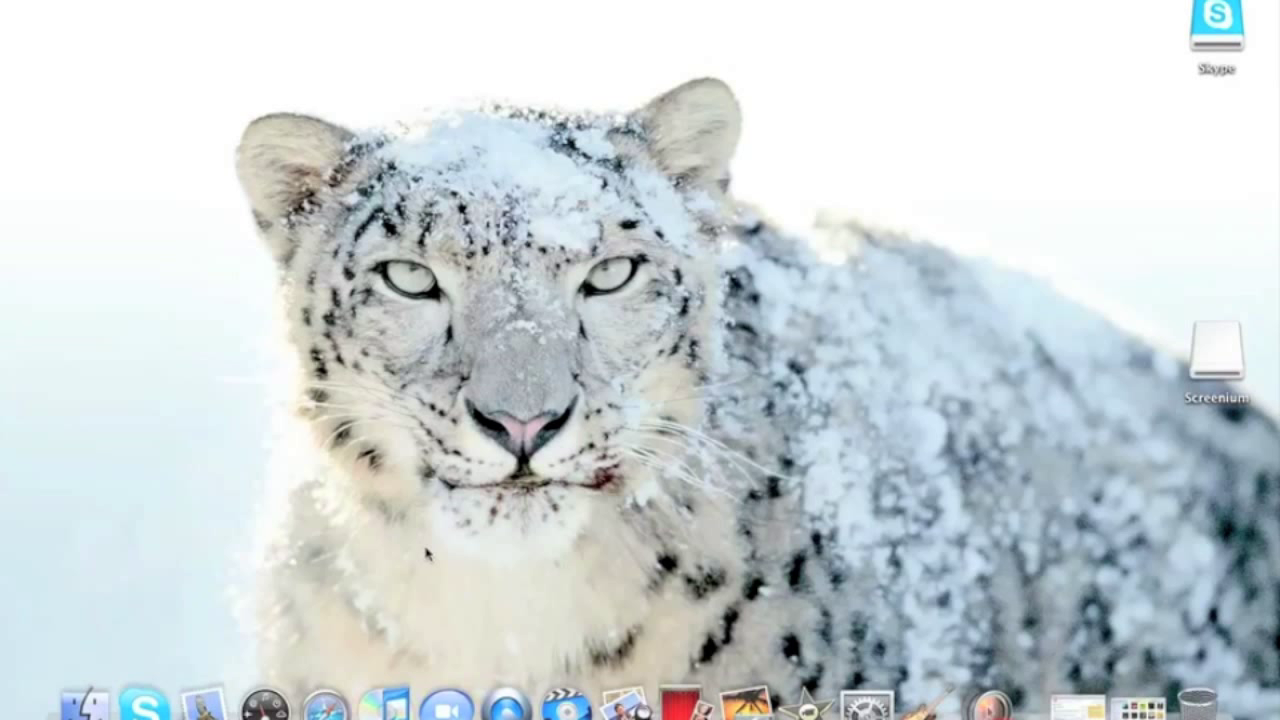
mouse_move(422, 594)
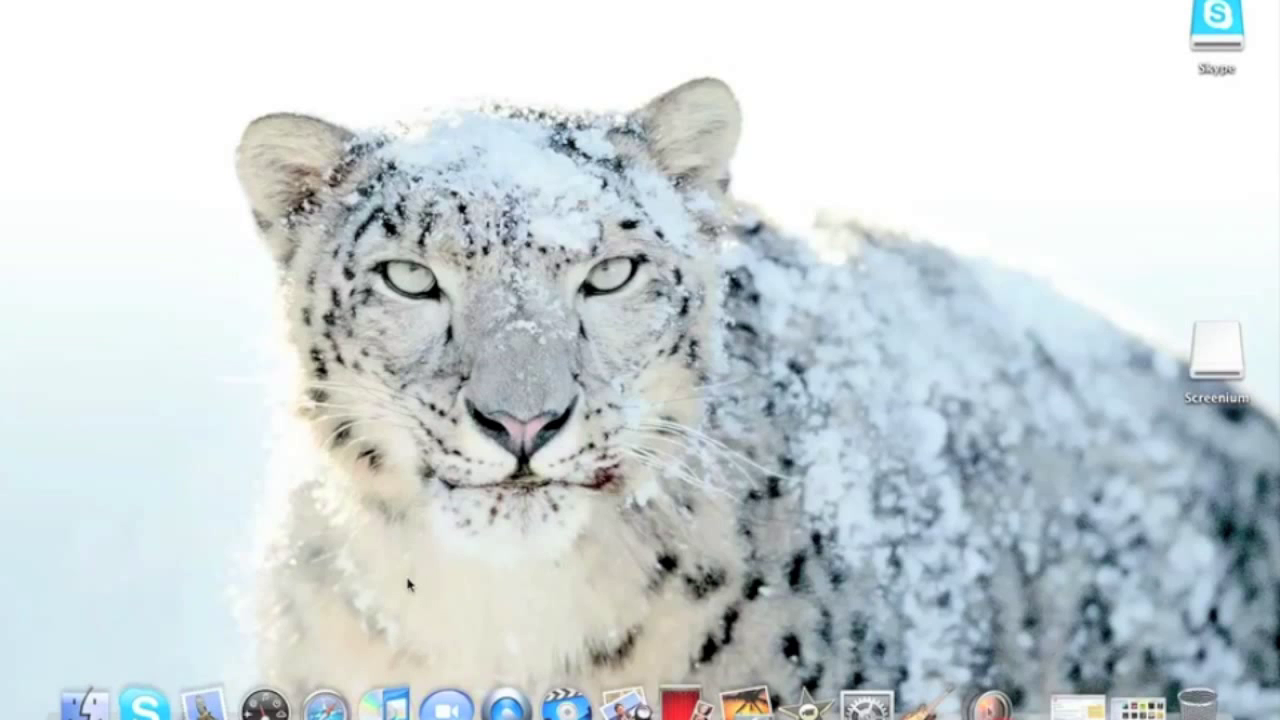
mouse_move(392, 716)
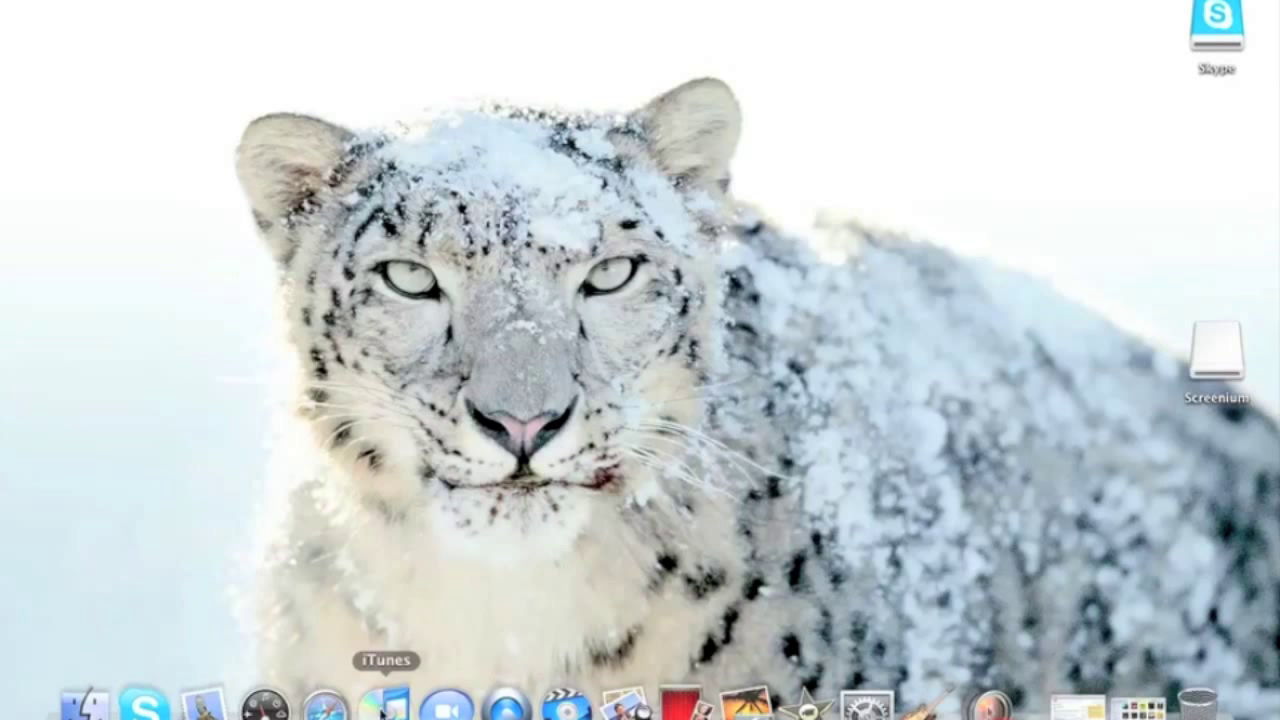
- Launch iTunes from the Dock and expand the shared Home Sharing library in the sidebar
click(382, 710)
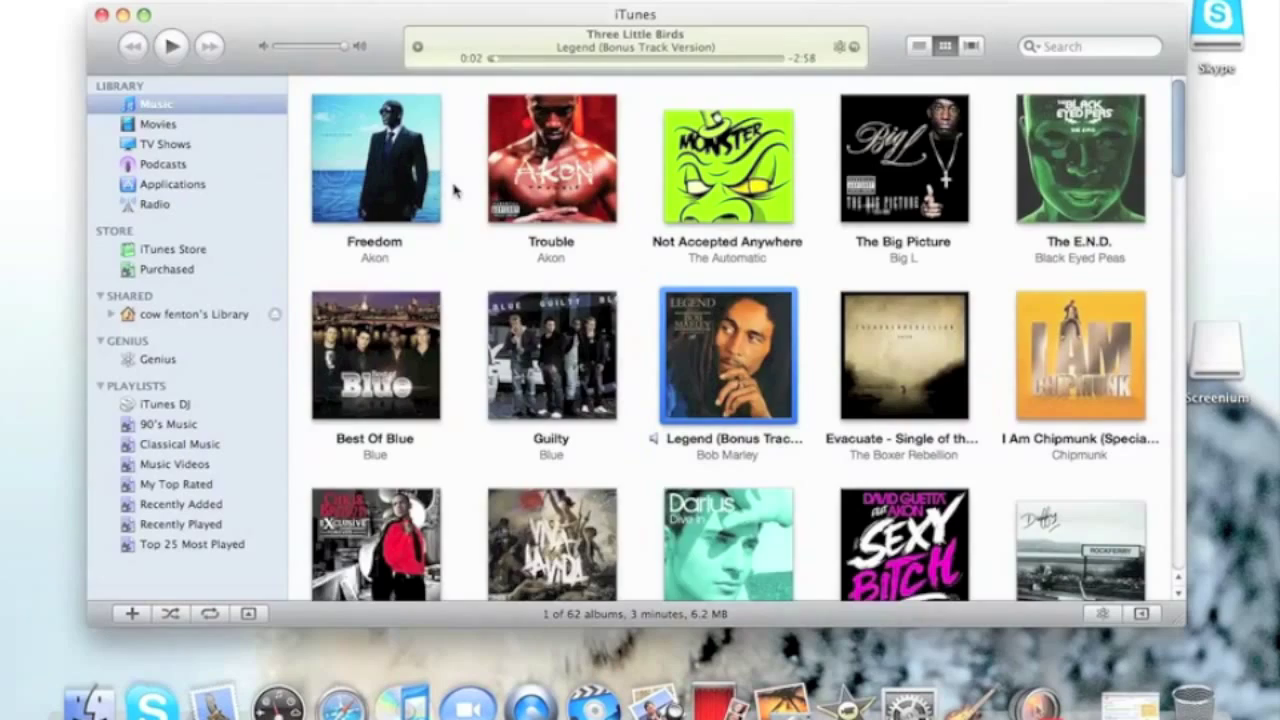
scroll(down, 3)
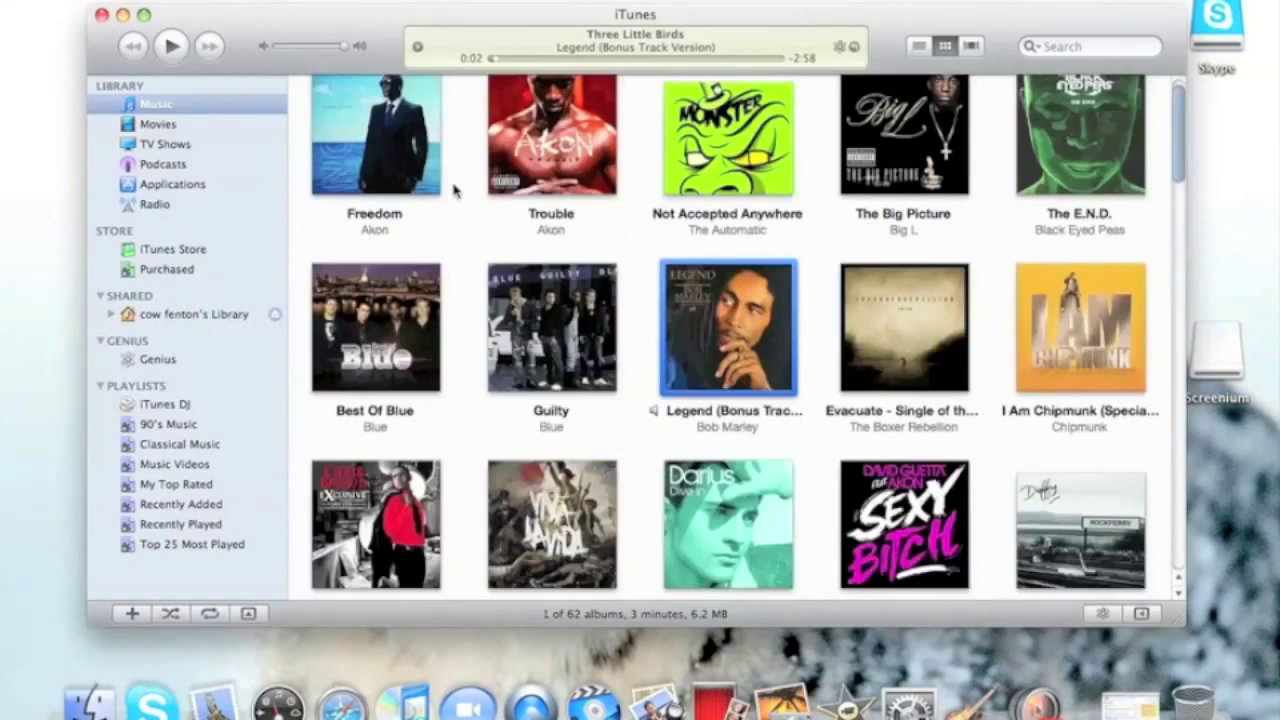
scroll(down, 3)
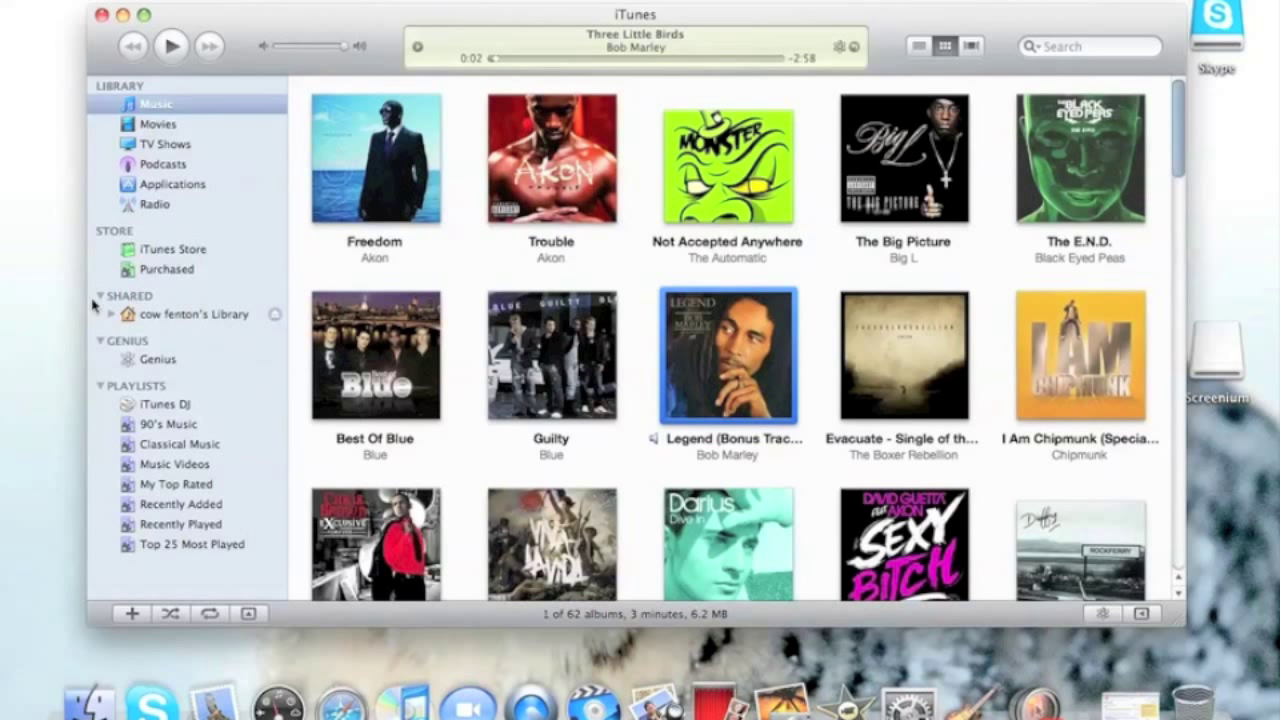
mouse_move(258, 272)
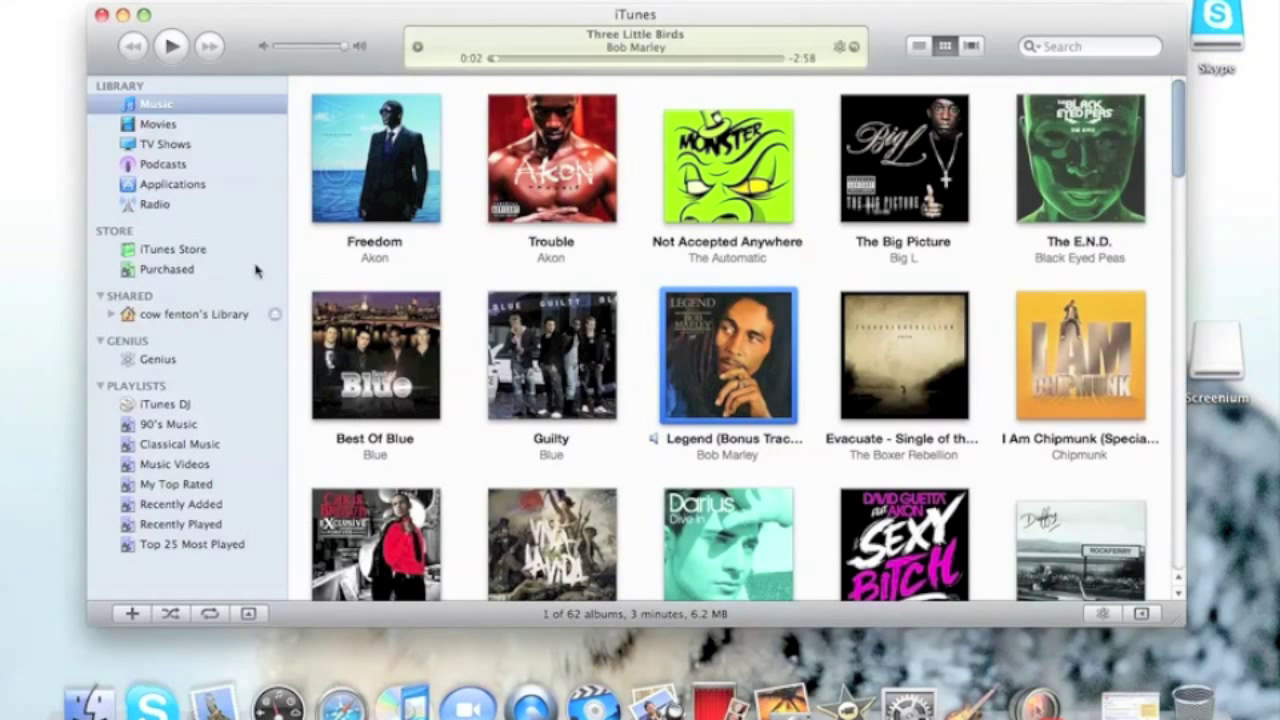
click(112, 312)
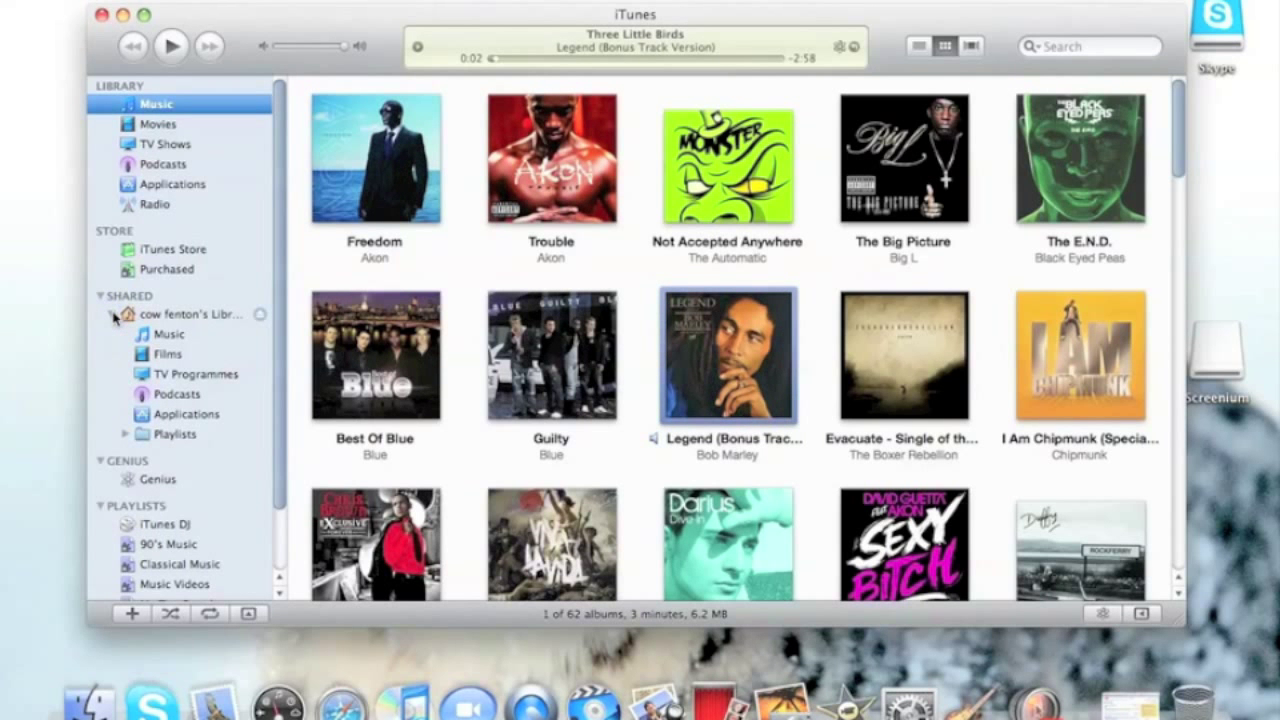
- Show the shared library's song list and its playlists, then collapse the Shared section
click(172, 334)
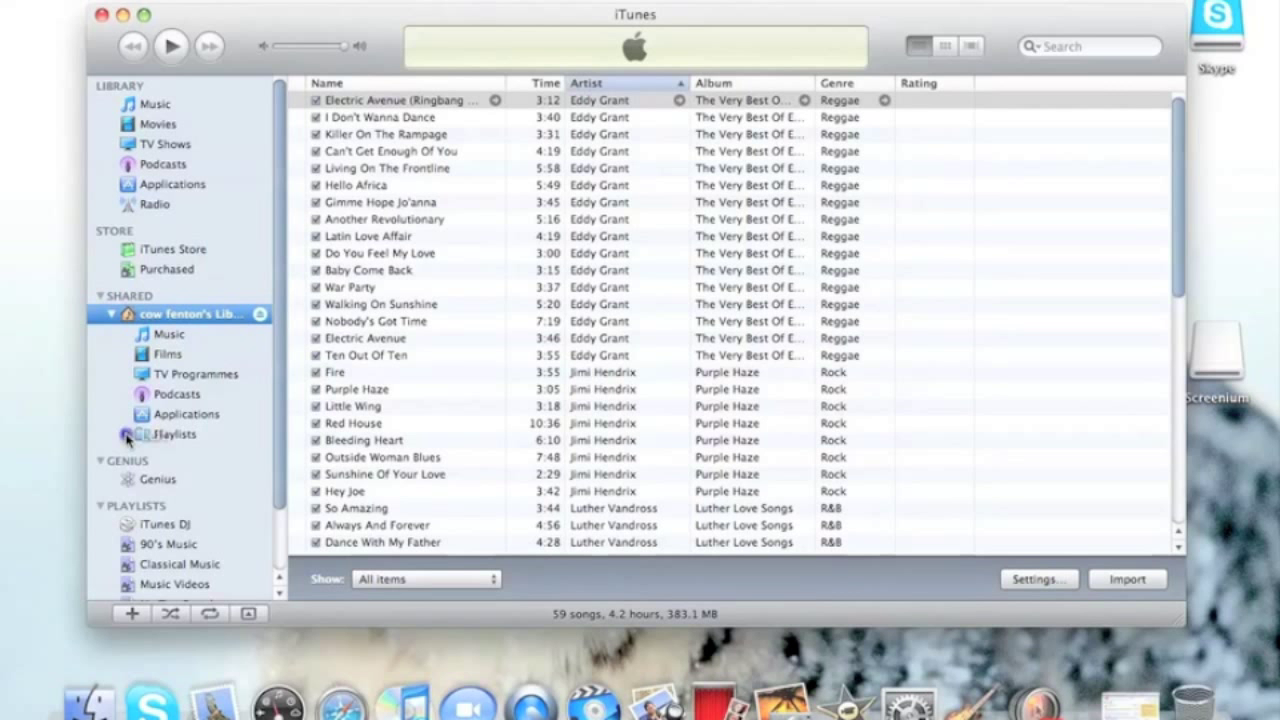
click(128, 436)
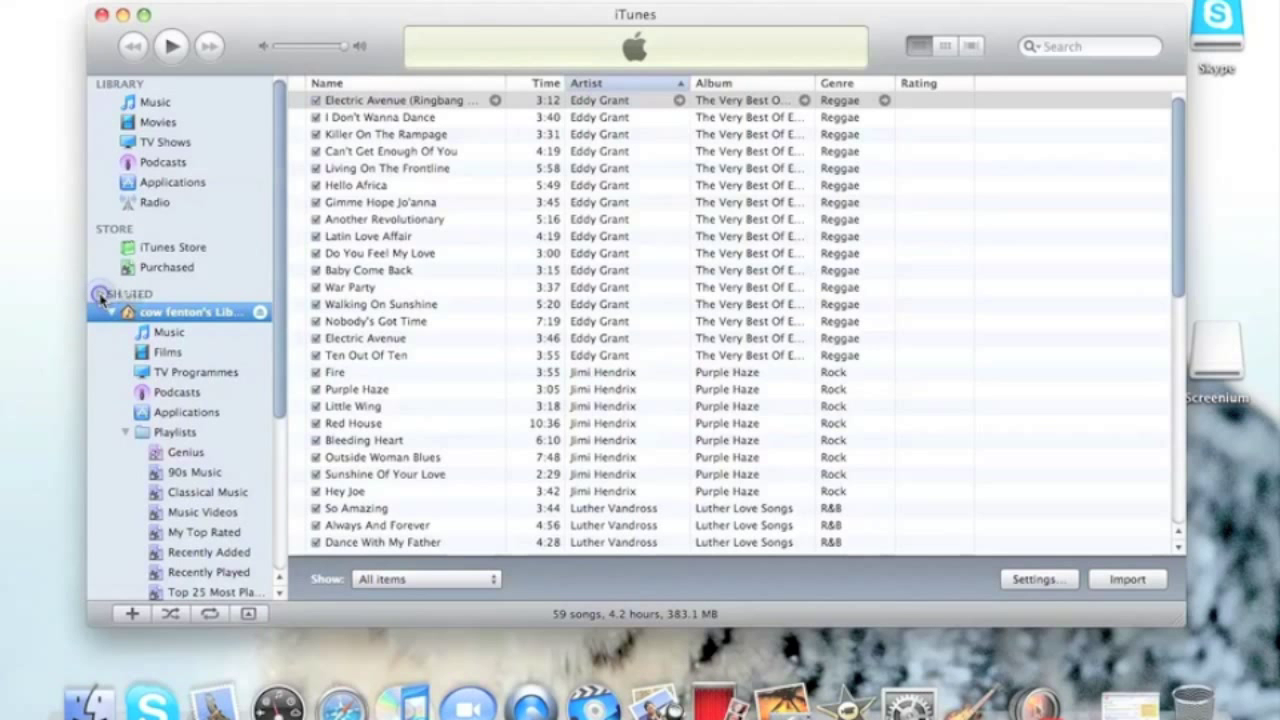
click(158, 102)
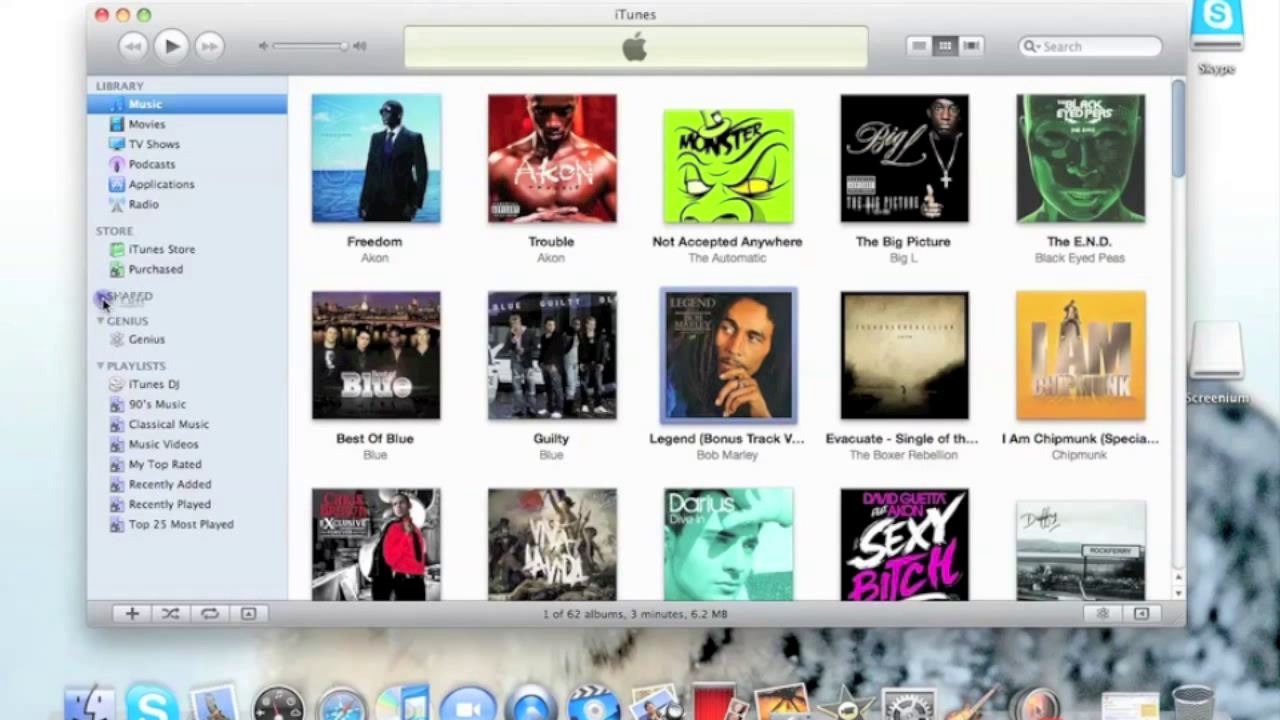
- Re-expand the Shared section, list its 59 songs again and select the first one
click(128, 296)
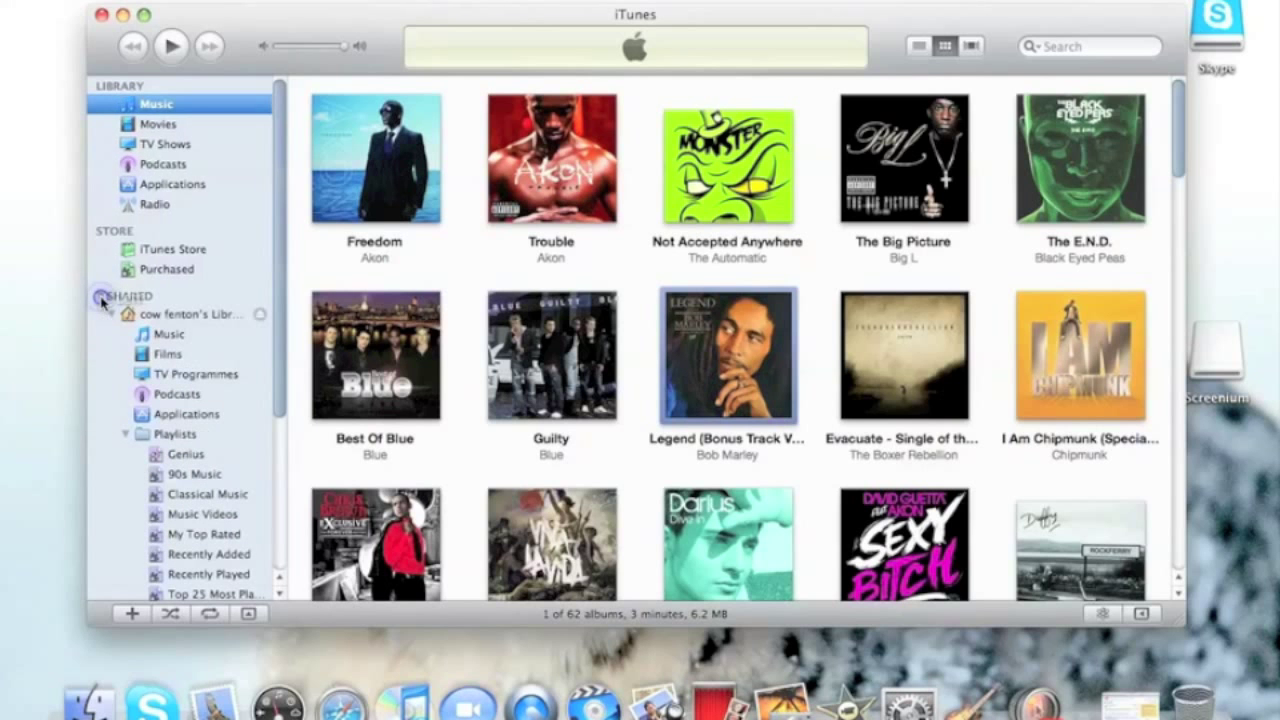
click(190, 314)
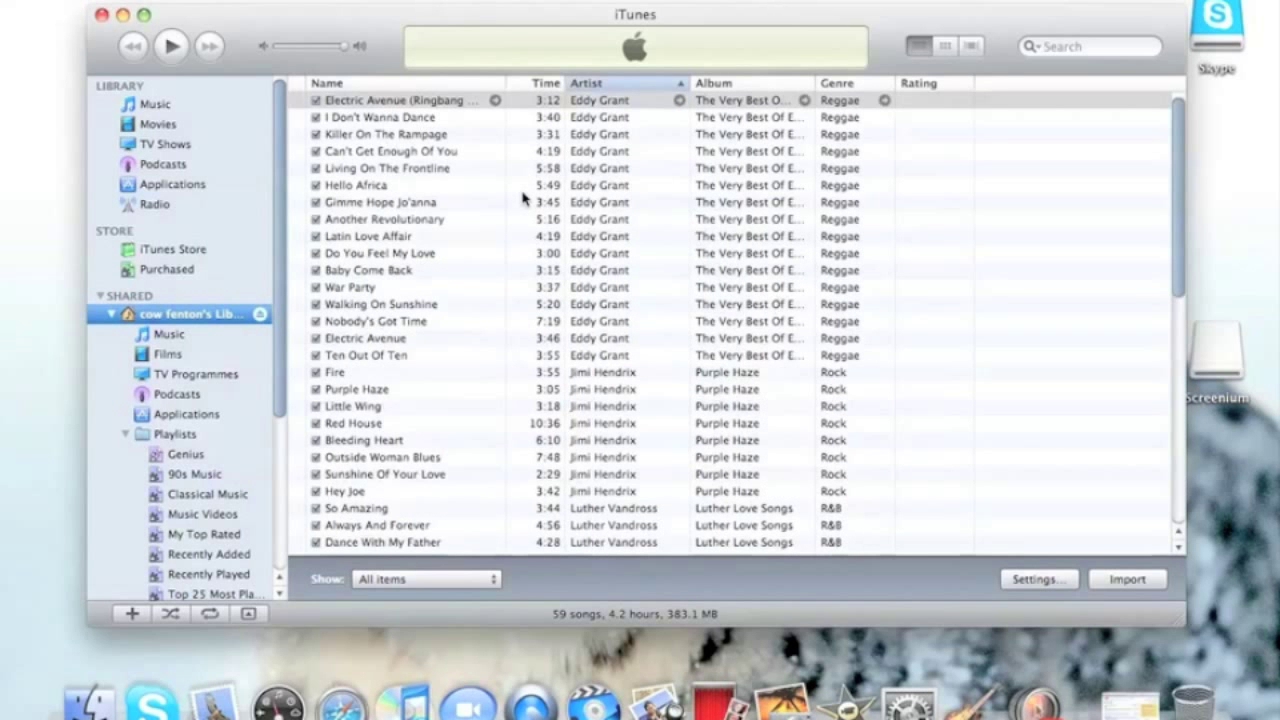
mouse_move(456, 114)
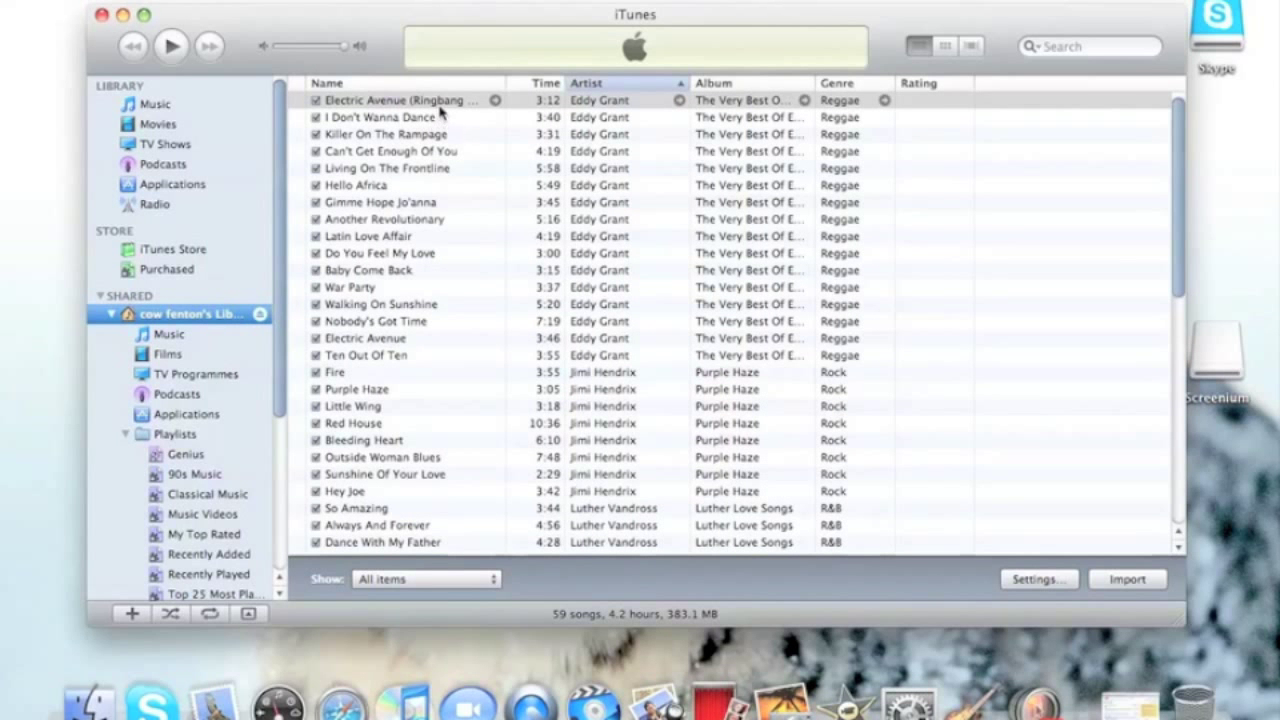
click(430, 100)
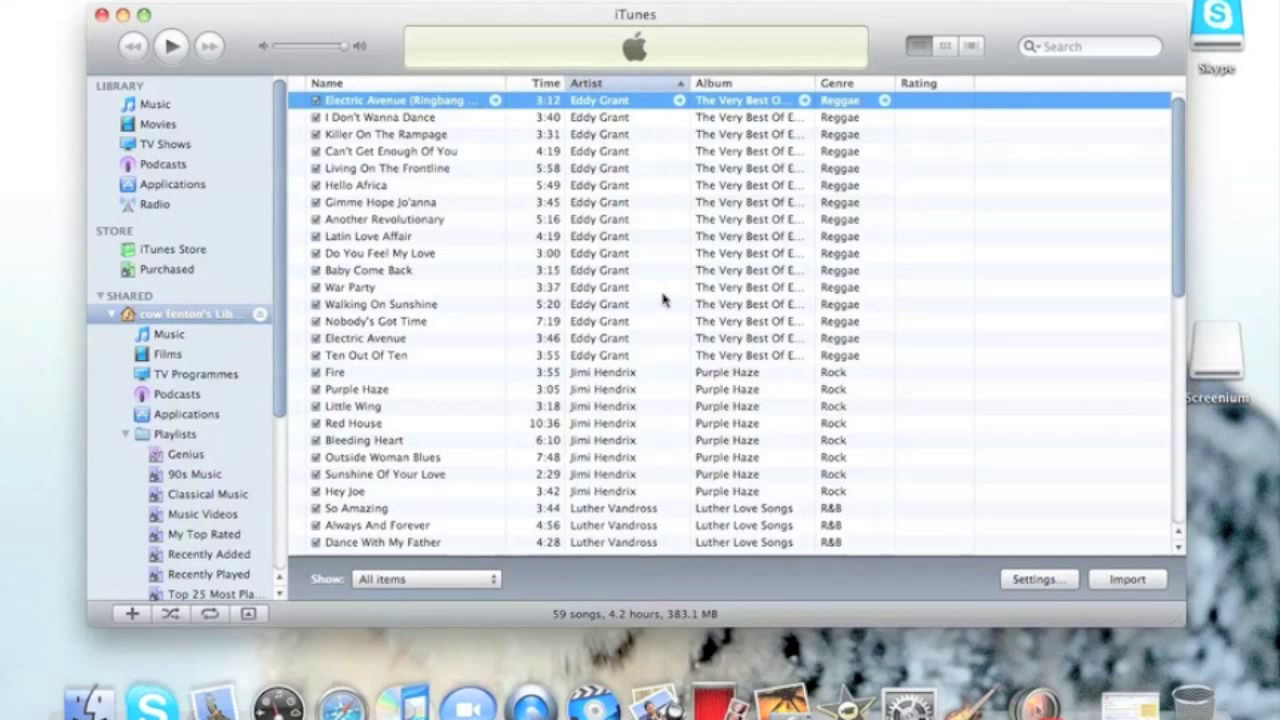
mouse_move(914, 296)
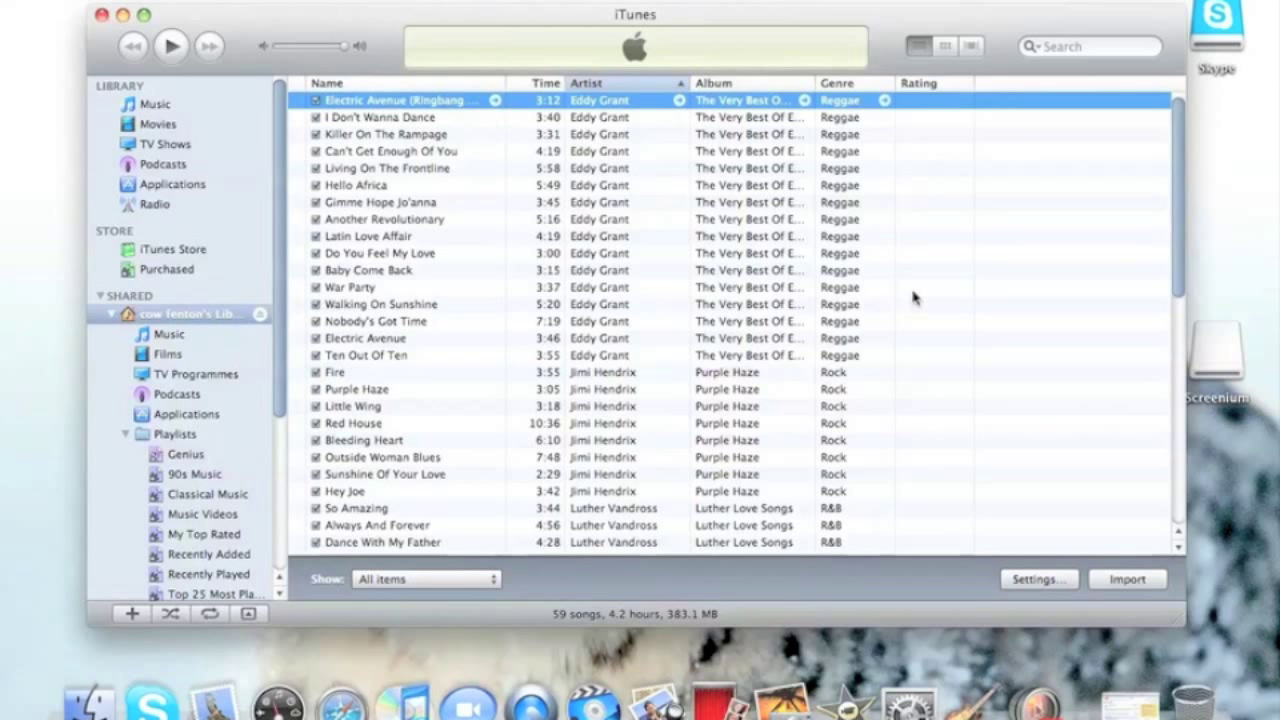
click(1128, 580)
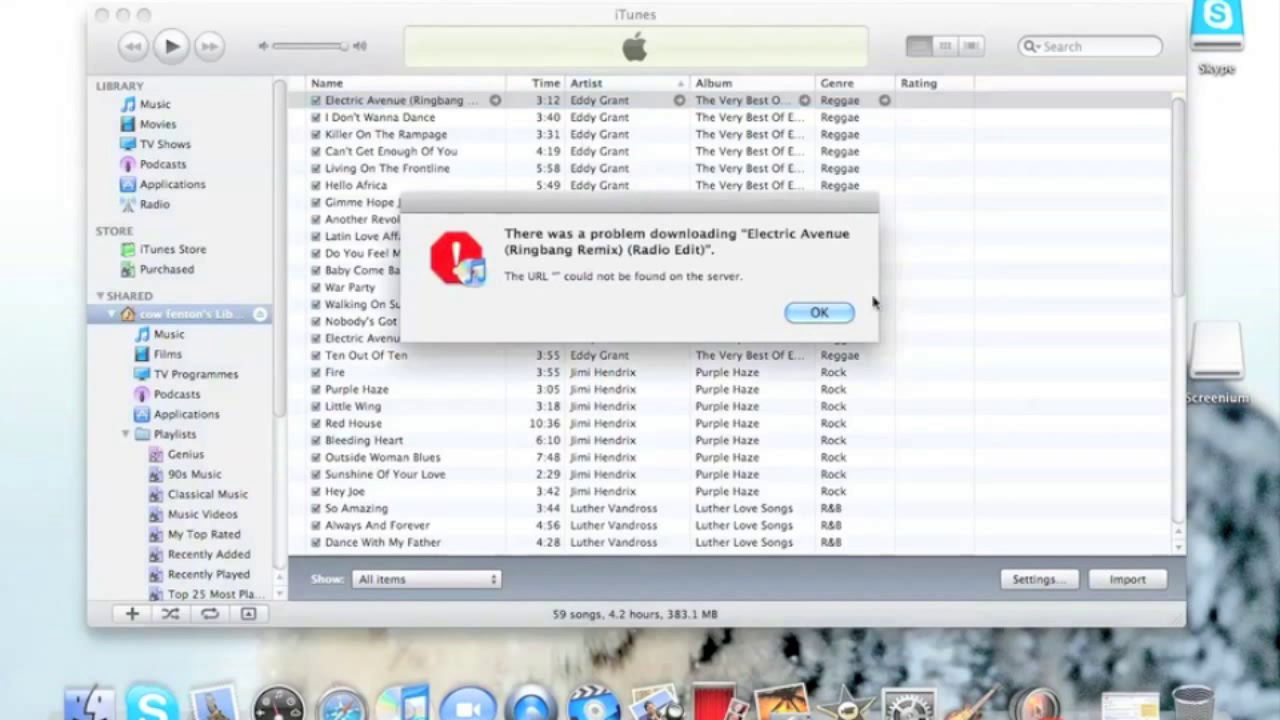
mouse_move(818, 312)
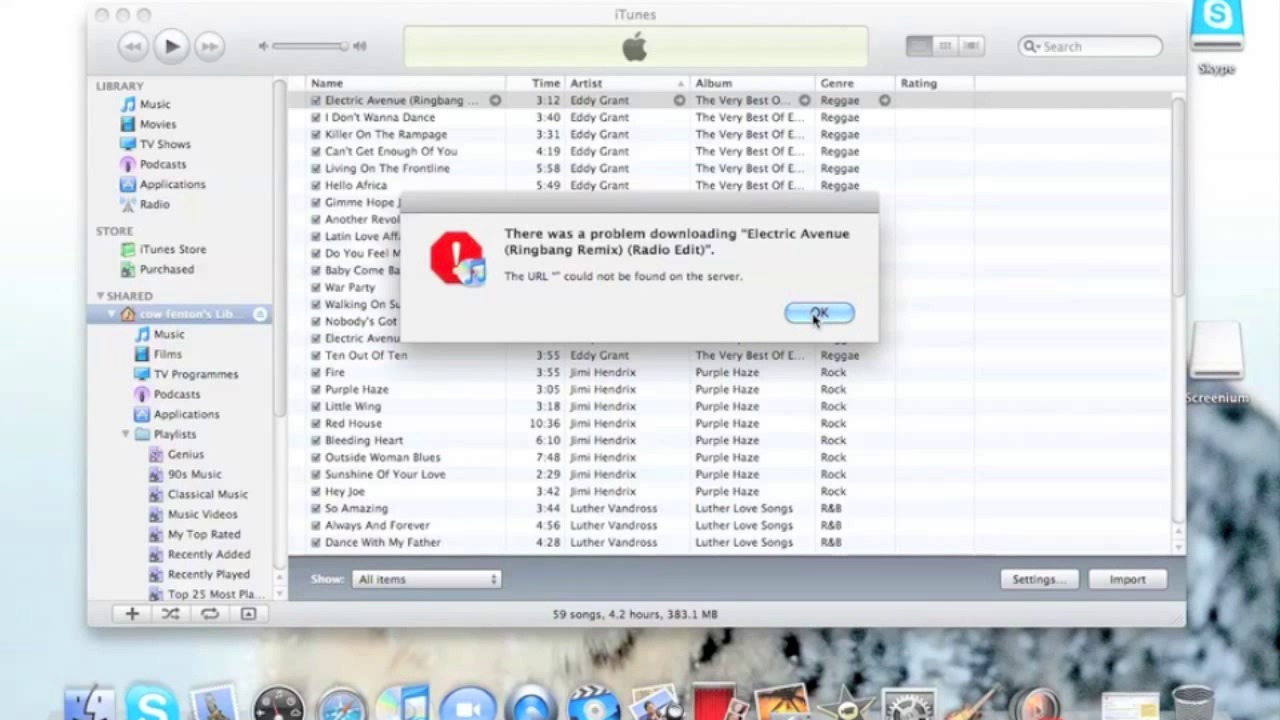
click(818, 312)
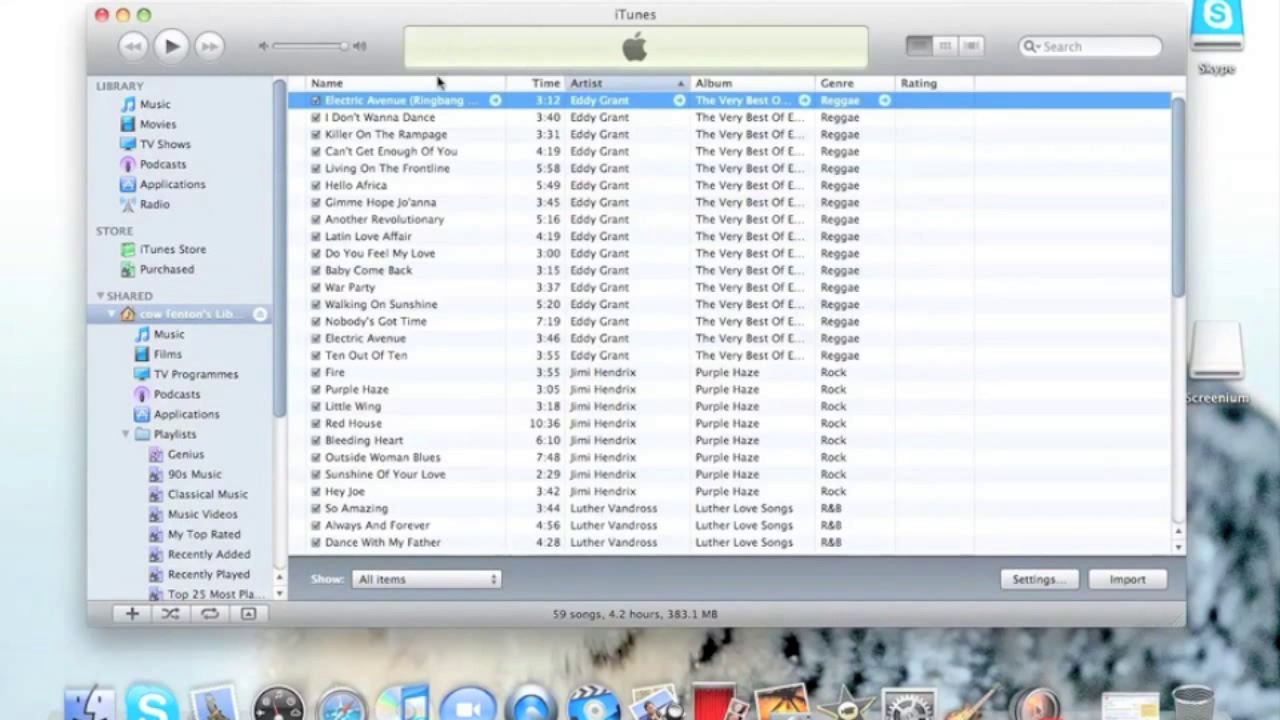
mouse_move(412, 98)
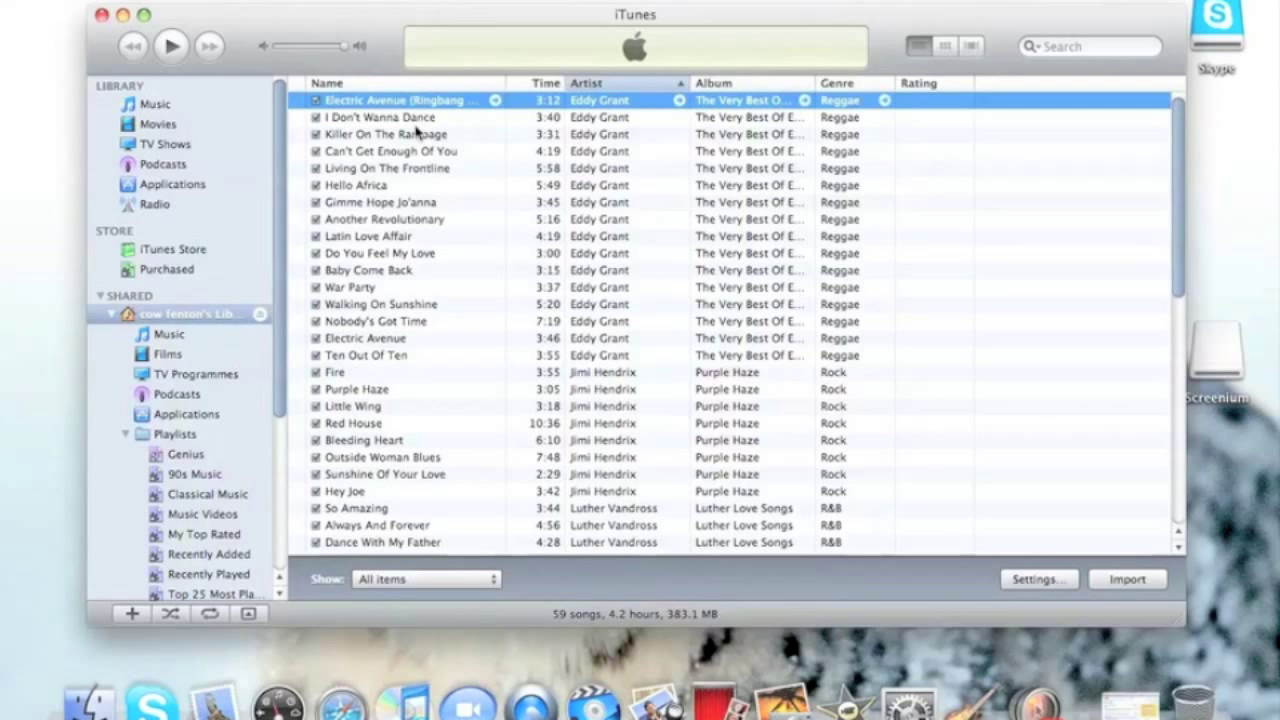
mouse_move(460, 140)
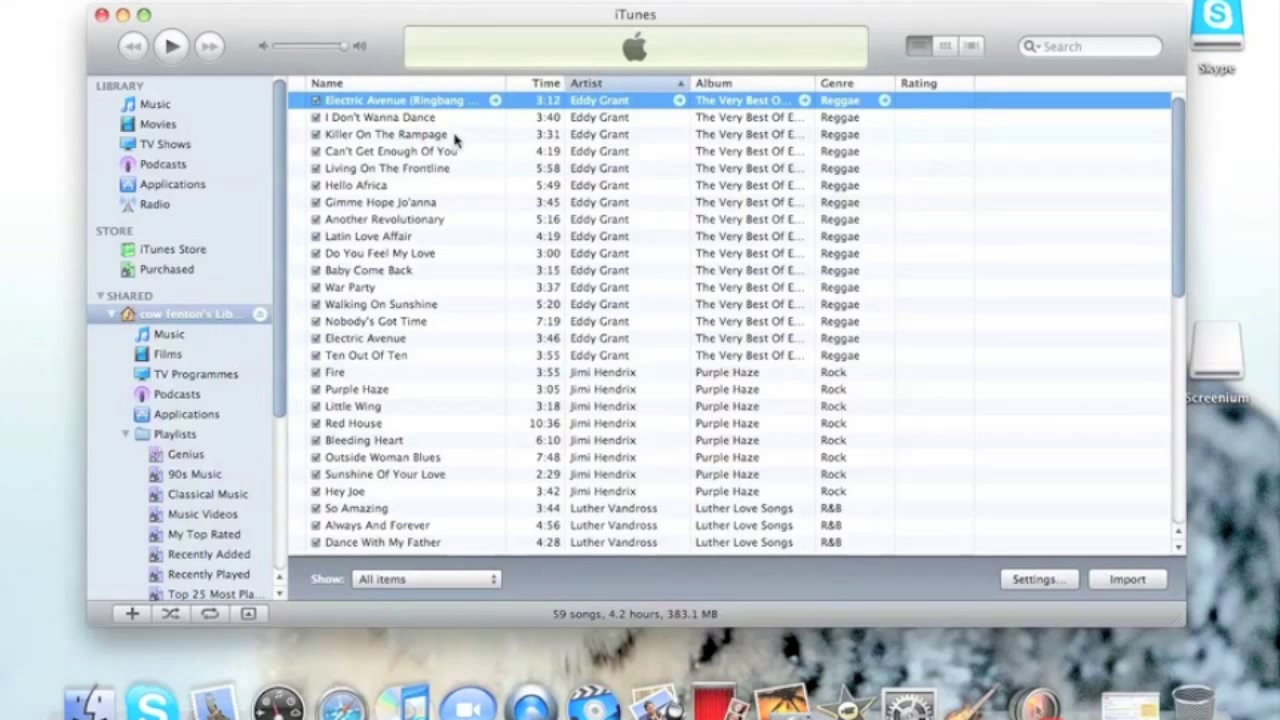
- Select all 59 shared songs with Cmd+A, import them and dismiss the 49-error download report
key(cmd+a)
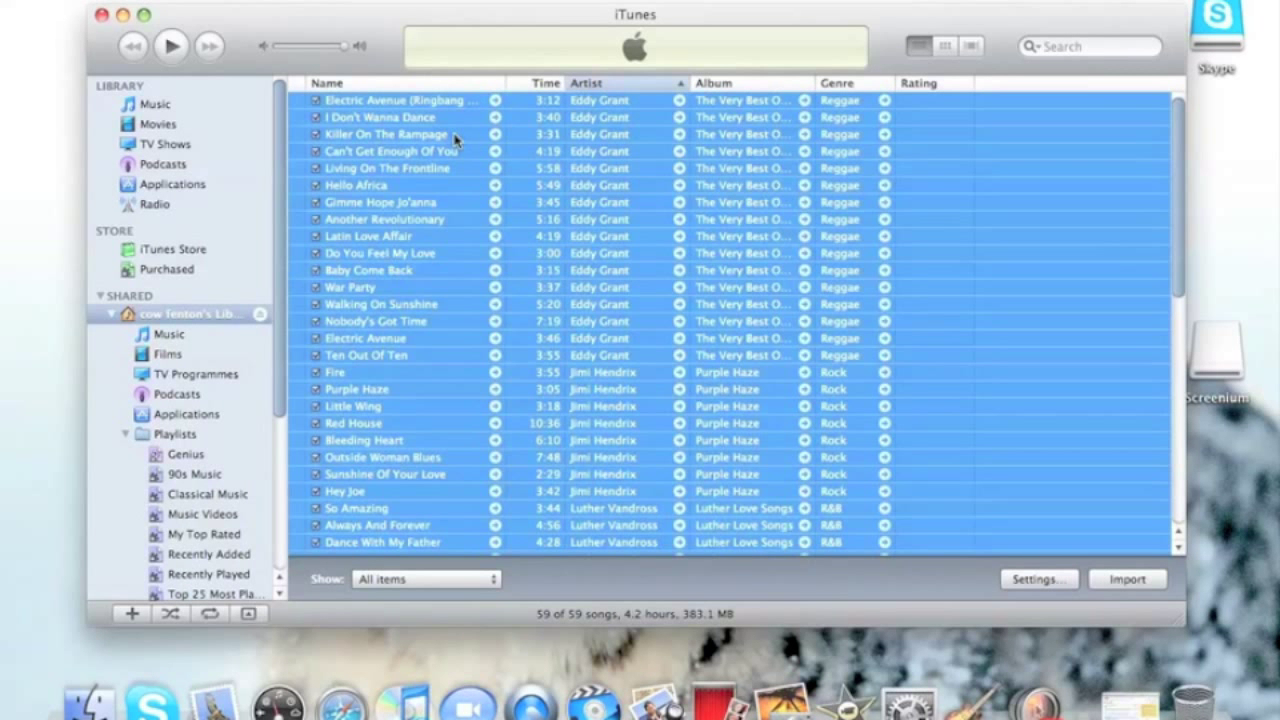
mouse_move(692, 140)
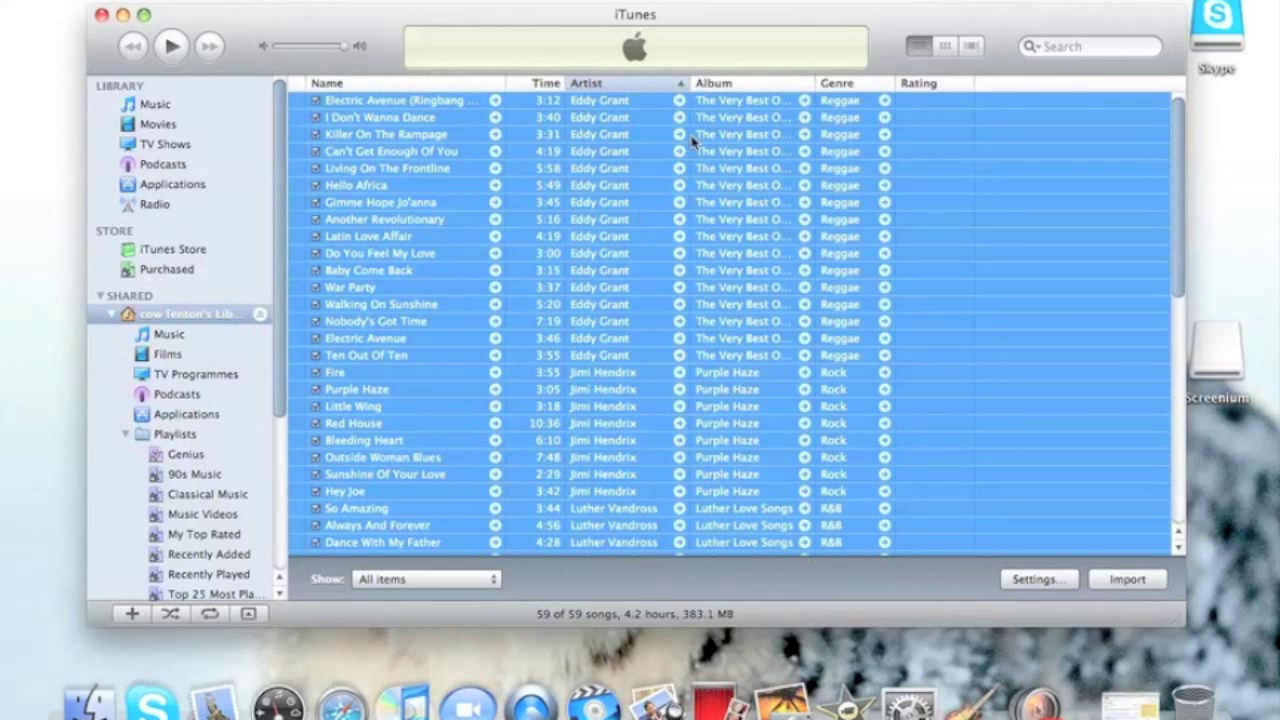
mouse_move(756, 128)
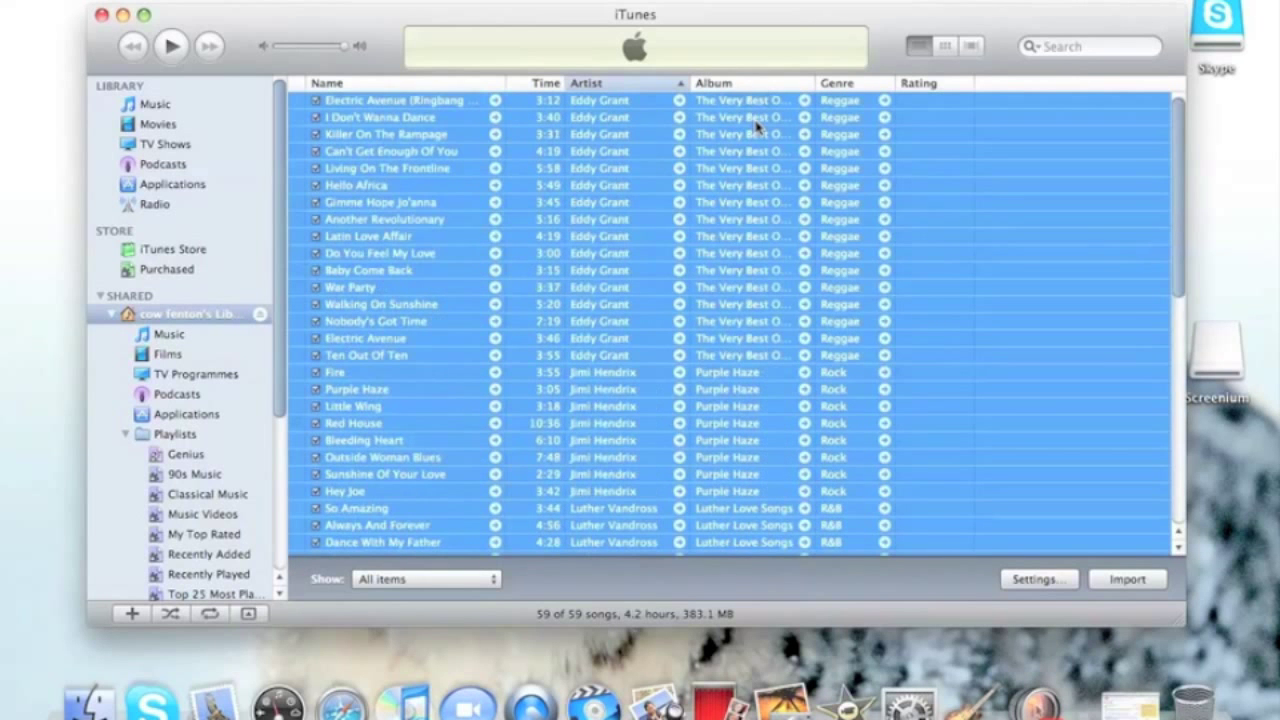
mouse_move(1128, 580)
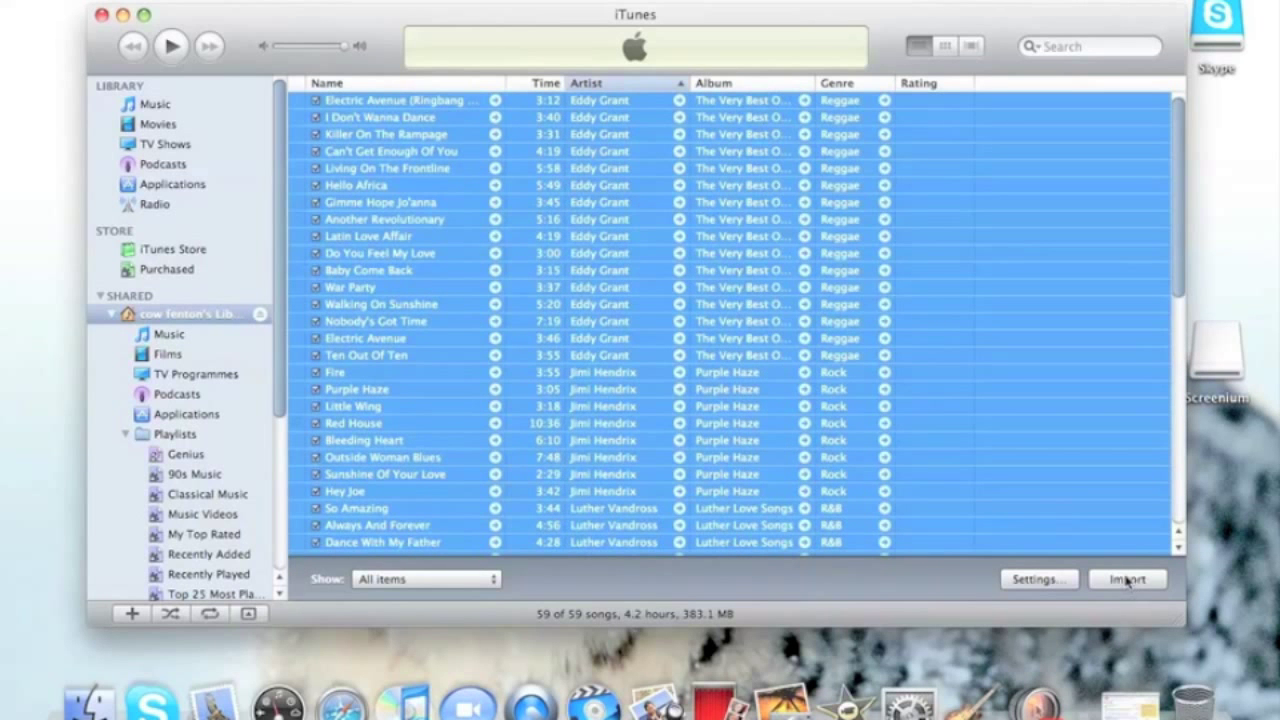
click(1128, 580)
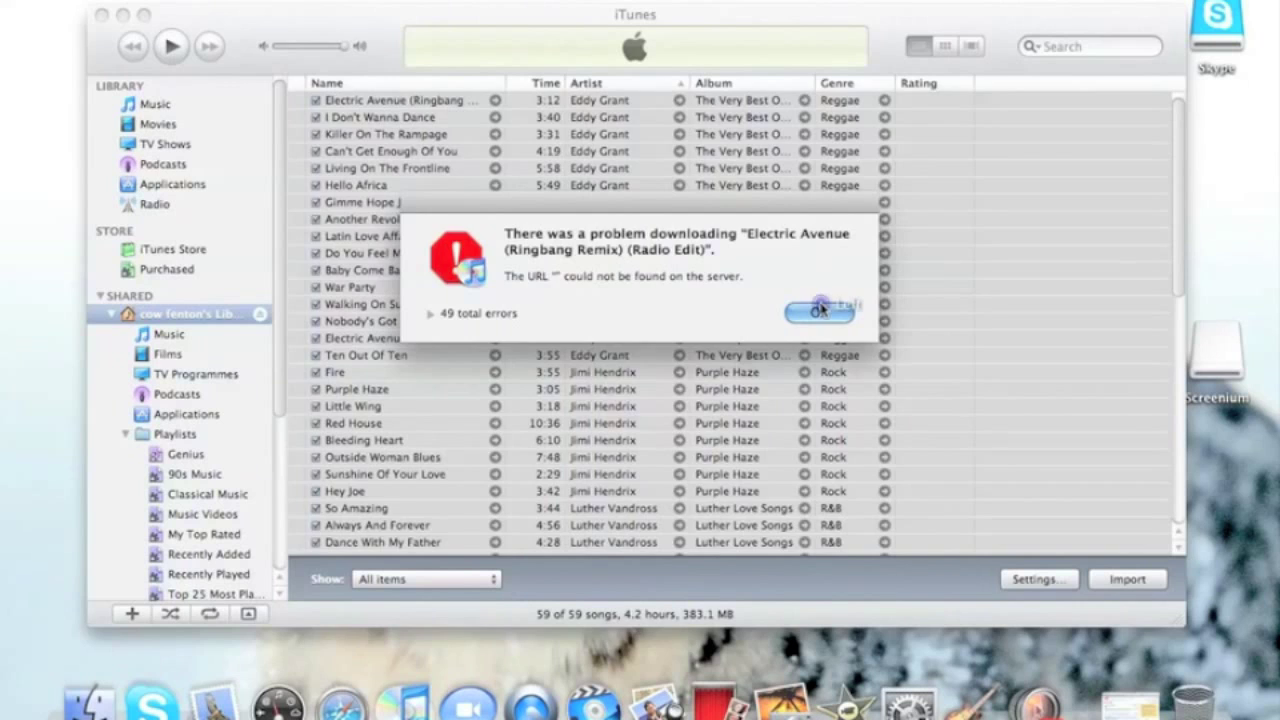
click(820, 312)
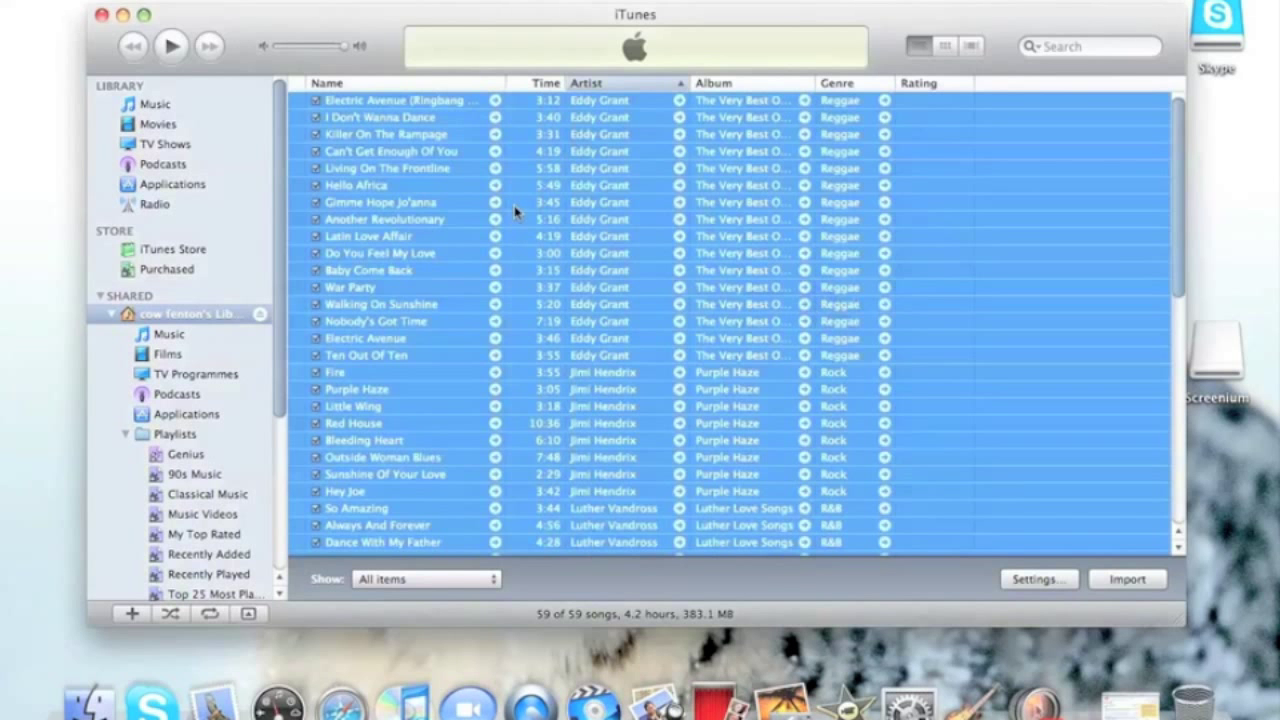
mouse_move(400, 130)
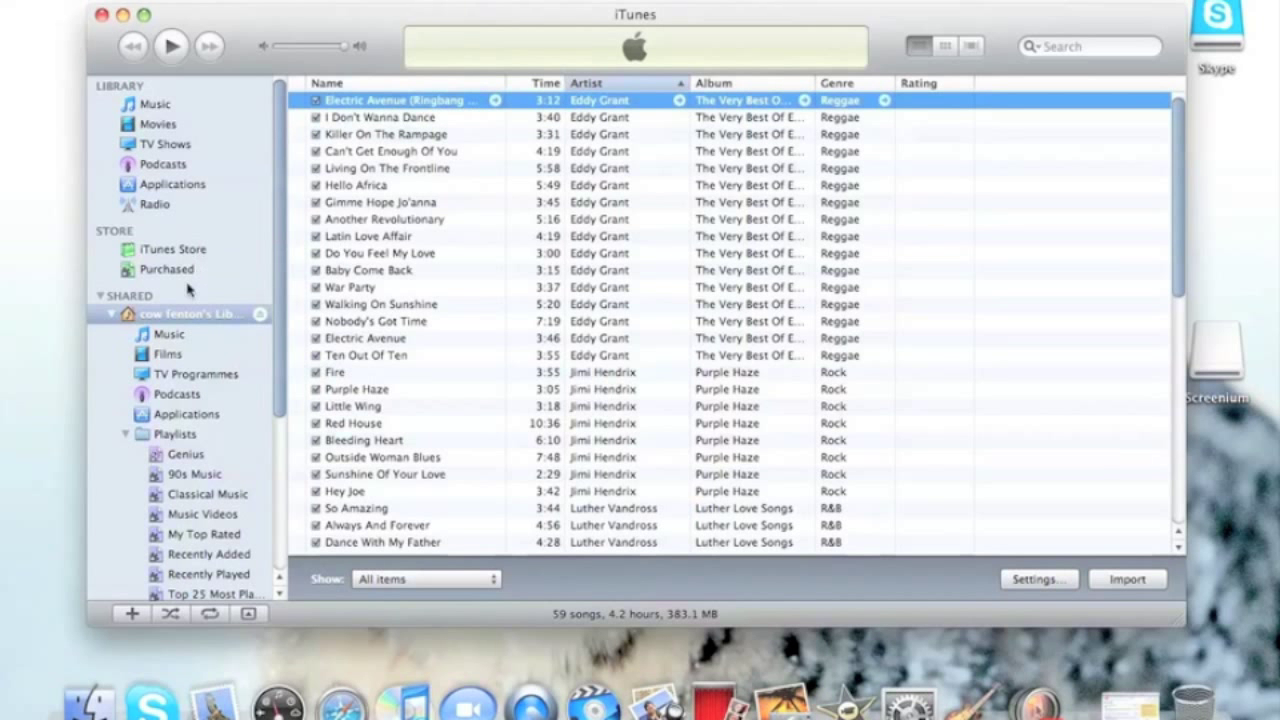
mouse_move(288, 408)
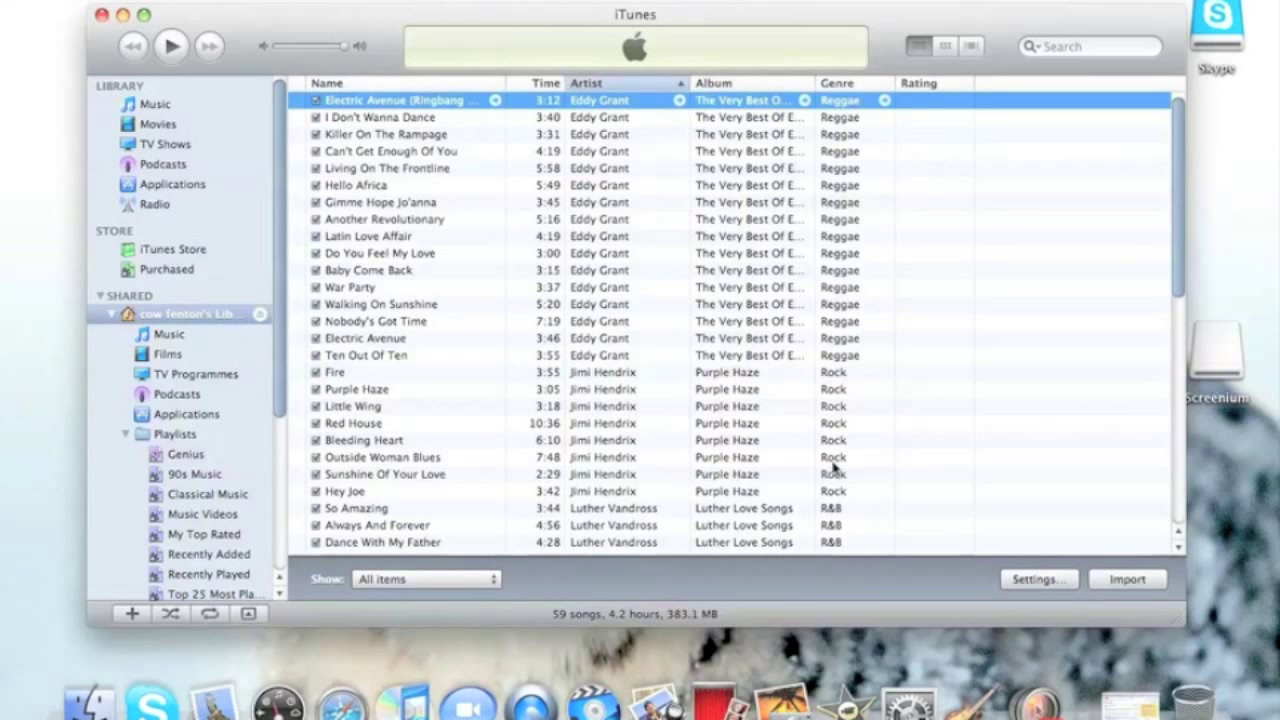
scroll(down, 3)
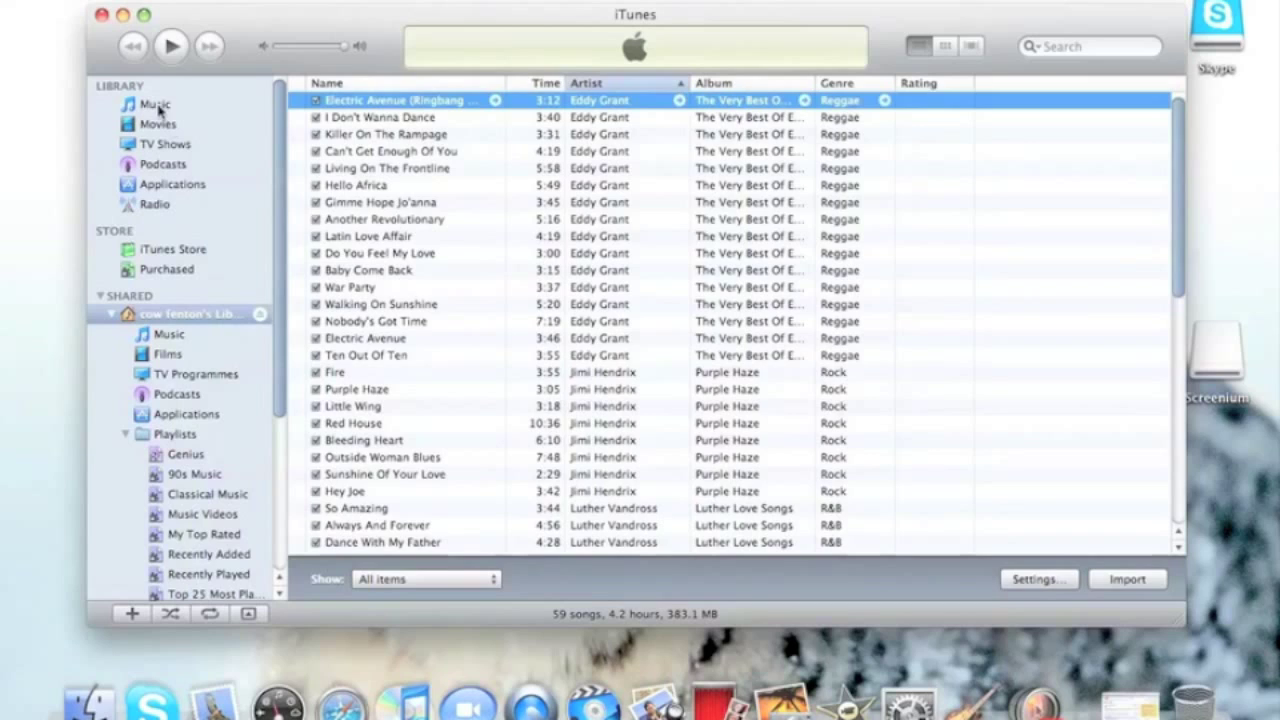
- Show the local music library's albums, glance at TV Shows, and return to the albums
click(964, 46)
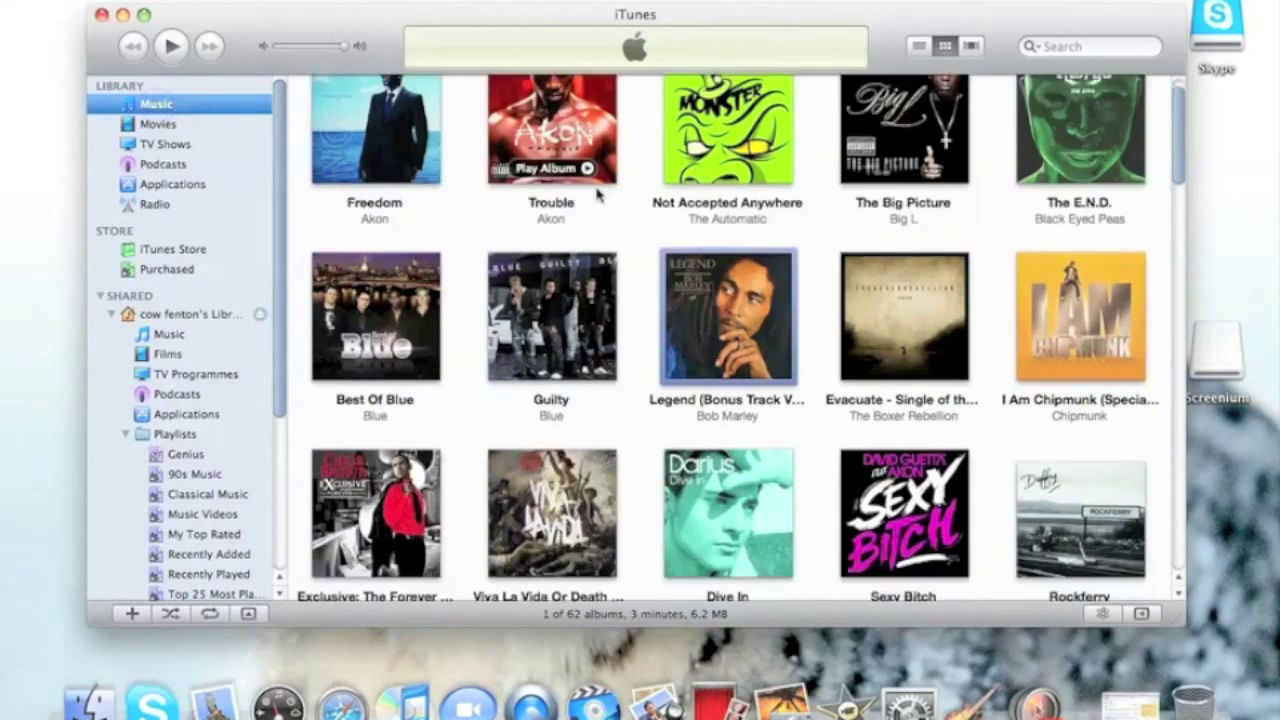
scroll(down, 3)
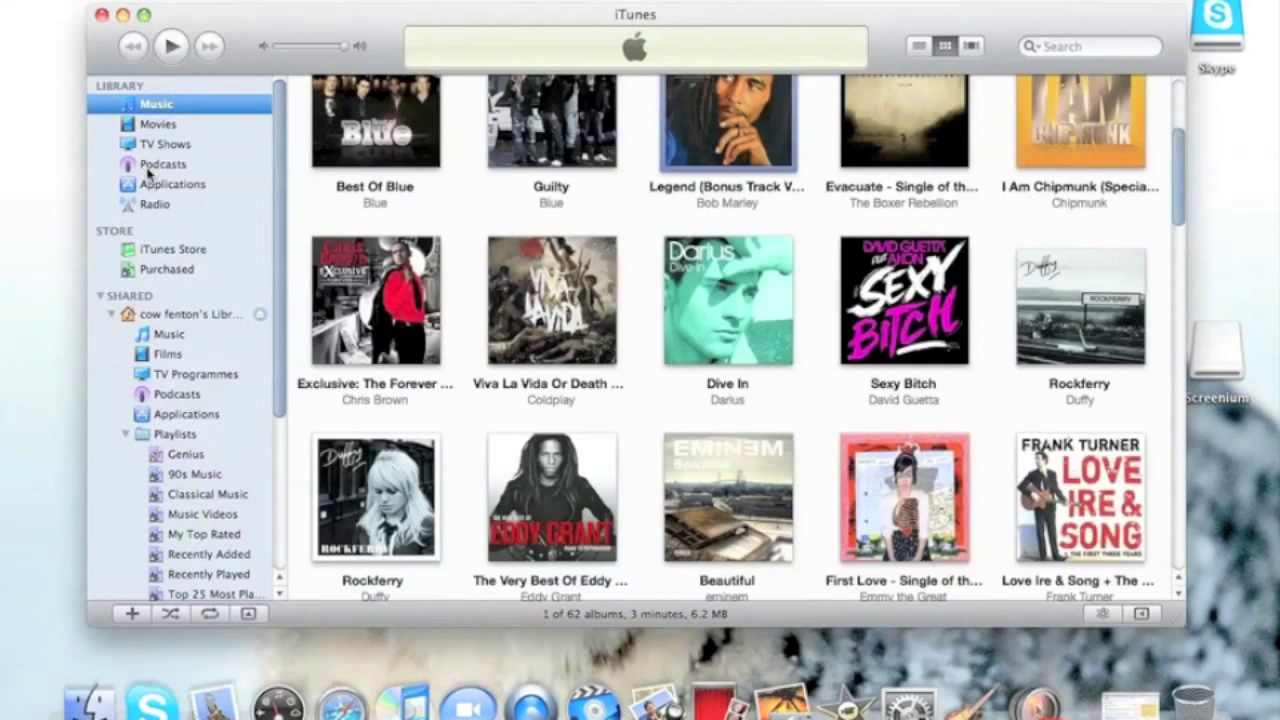
click(166, 144)
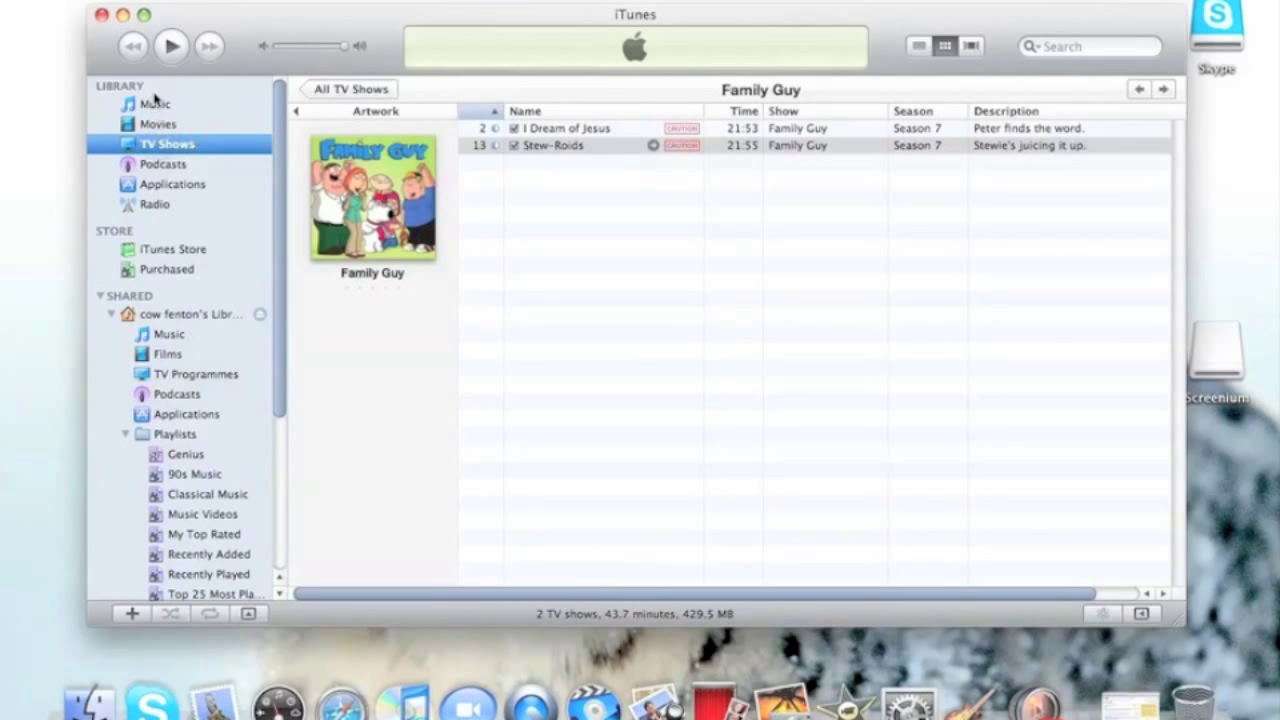
click(156, 104)
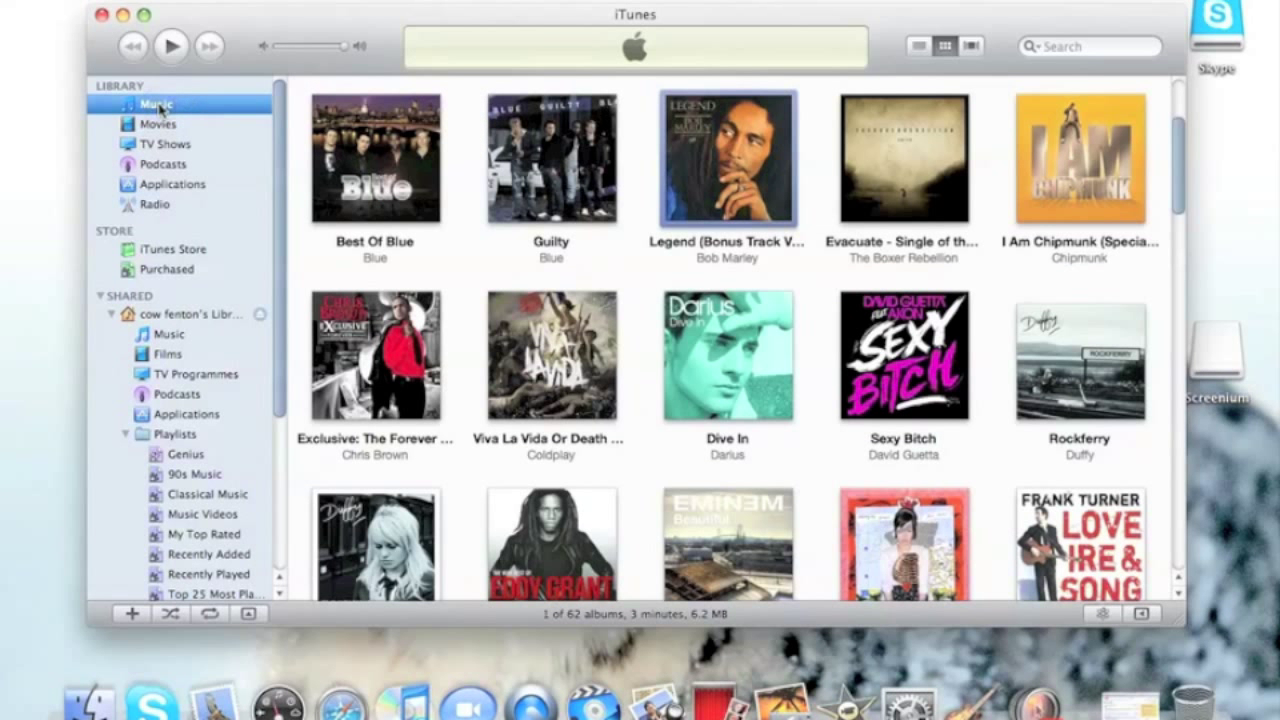